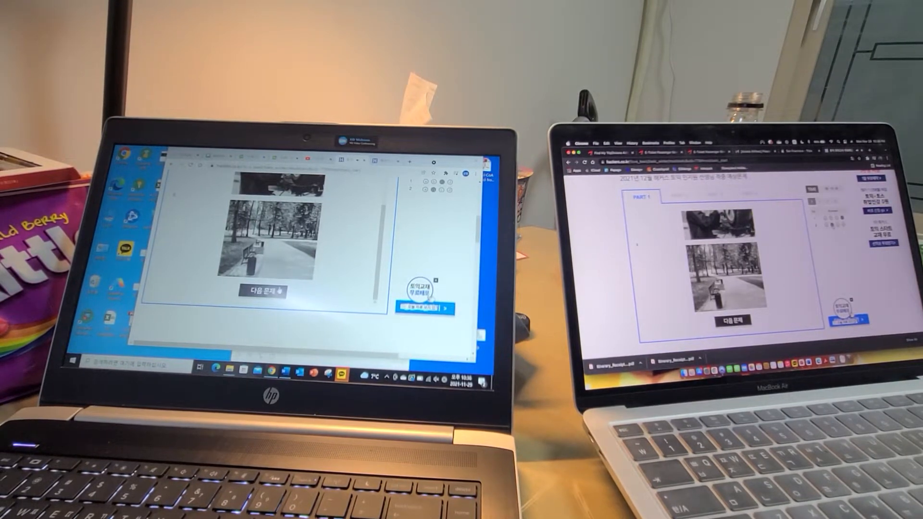
Advance from the Part 1 photo question to the Part 2 questions.
{"action": "left_click", "coordinate": [264, 292]}
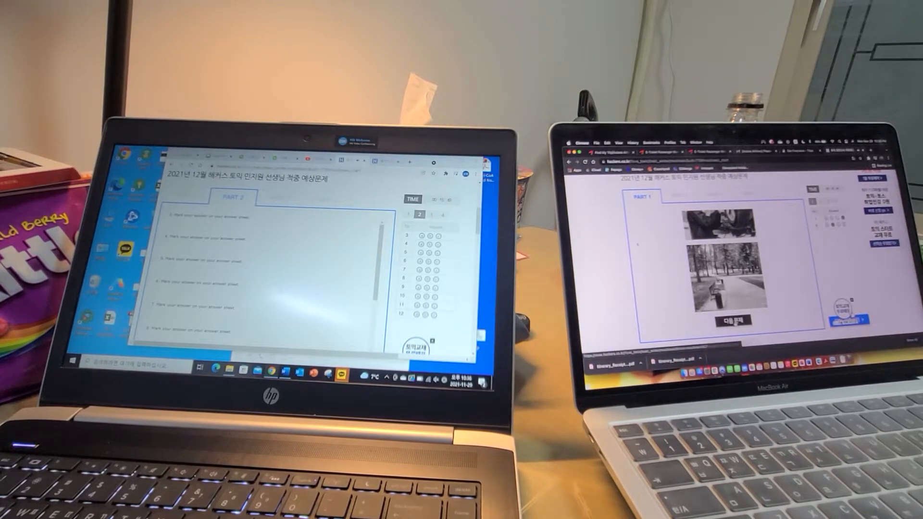
{"action": "left_click", "coordinate": [727, 324]}
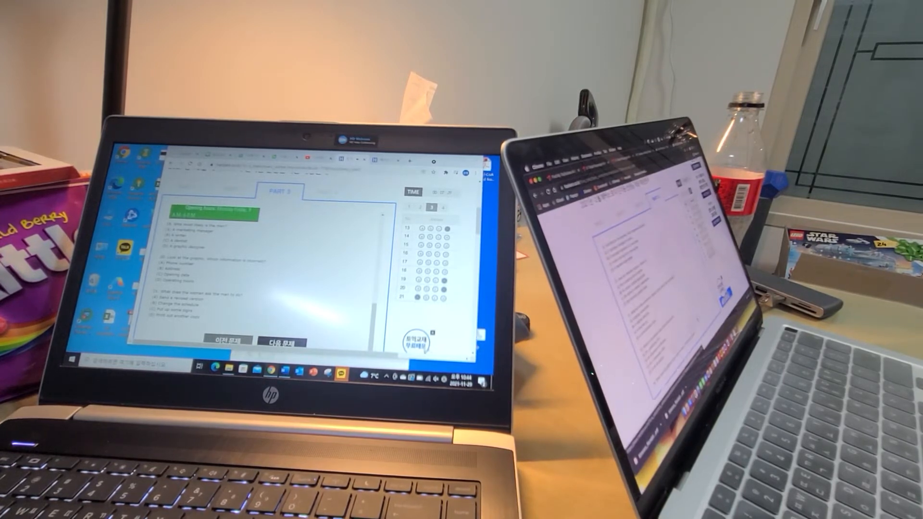
Mark an answer bubble for the first Part 4 question in the answer grid.
{"action": "left_click", "coordinate": [280, 343]}
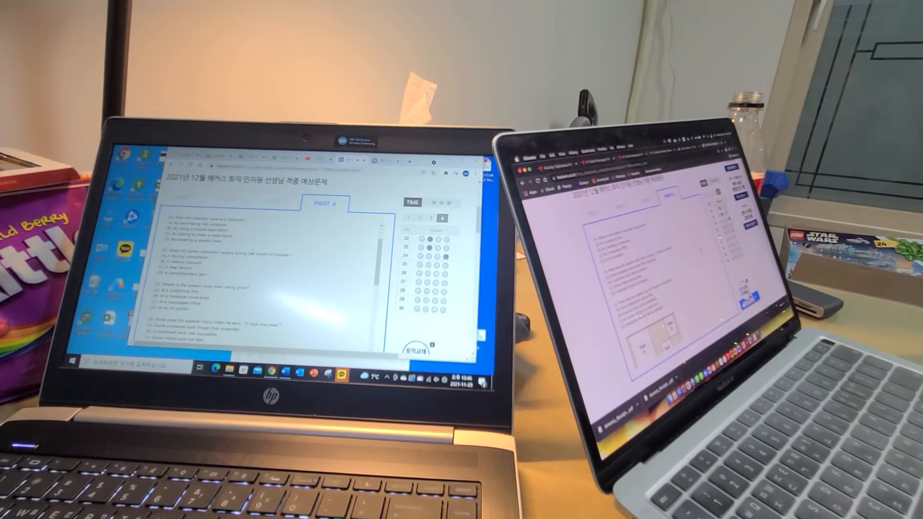
Scroll the question pane down to the stage floor-plan graphic question.
{"action": "scroll", "scroll_direction": "down", "scroll_amount": 3}
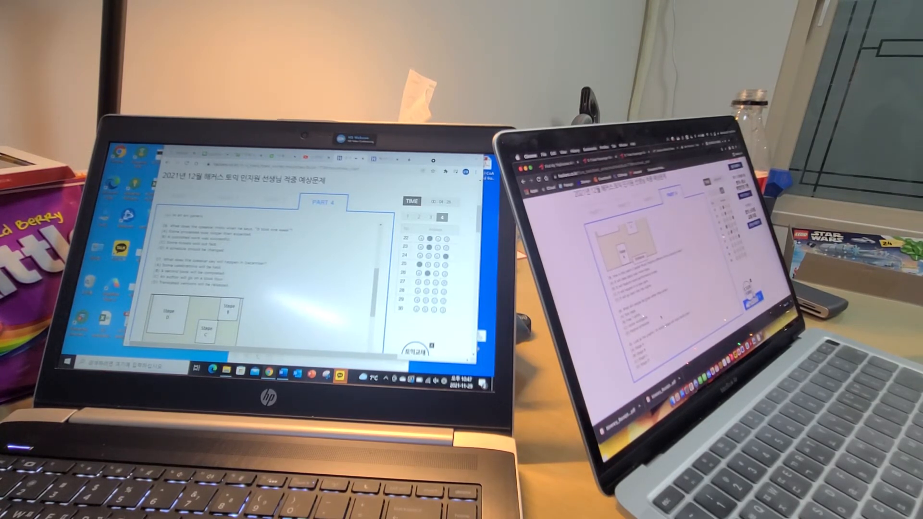
{"action": "scroll", "scroll_direction": "down", "scroll_amount": 3}
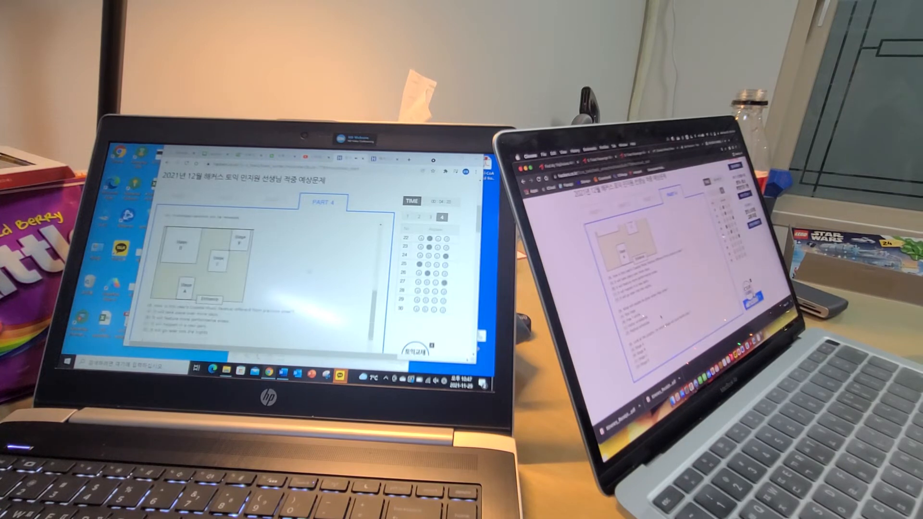